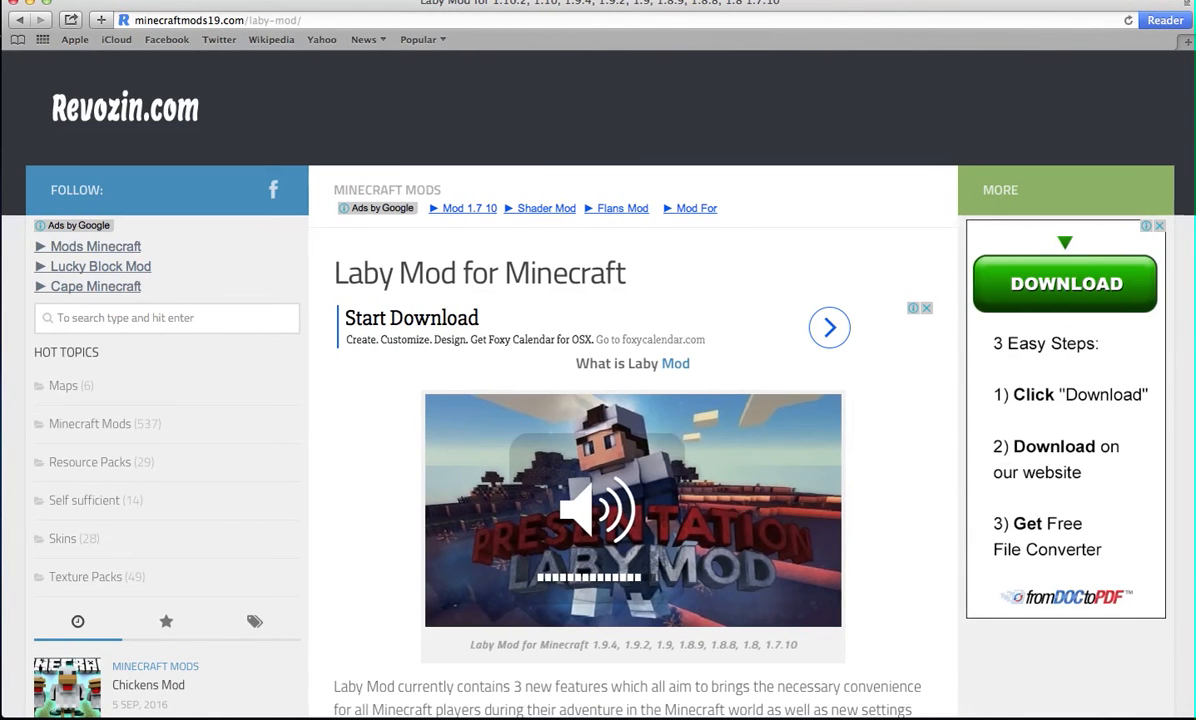
- Navigate Safari to google.com to reach the Google Australia home page
{"action": "scroll", "scroll_direction": "down", "scroll_amount": 3}
{"action": "type", "text": "g"}
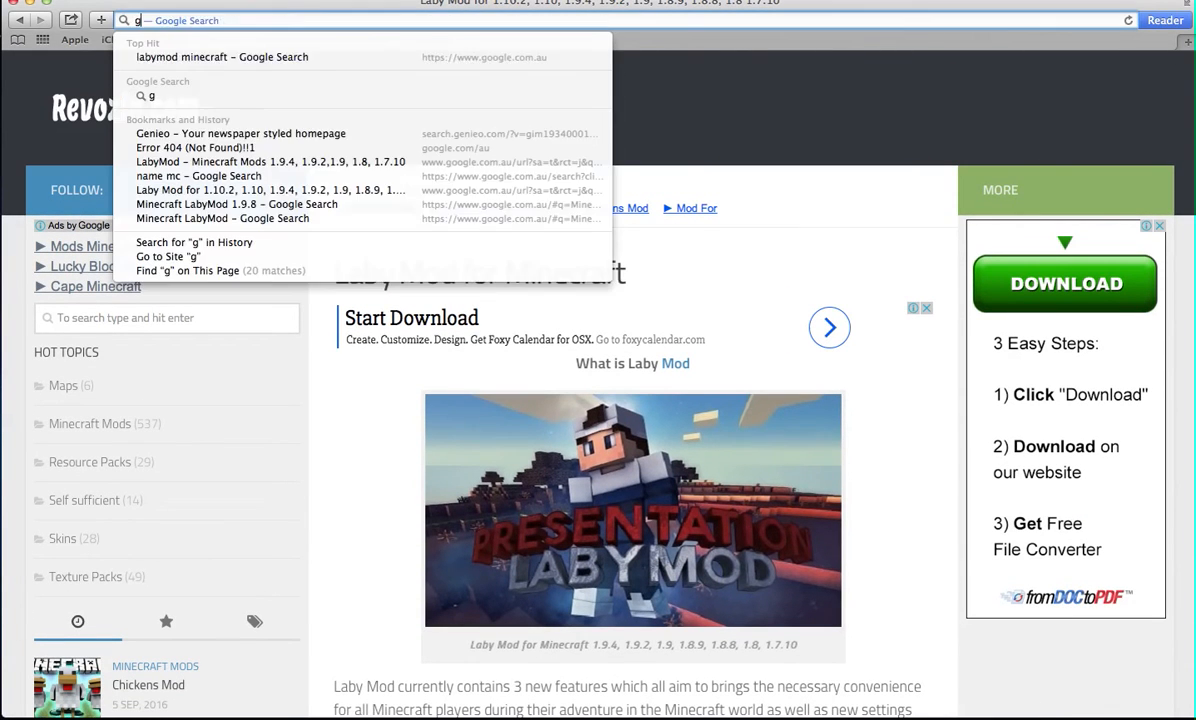
{"action": "type", "text": "oogle.com.au"}
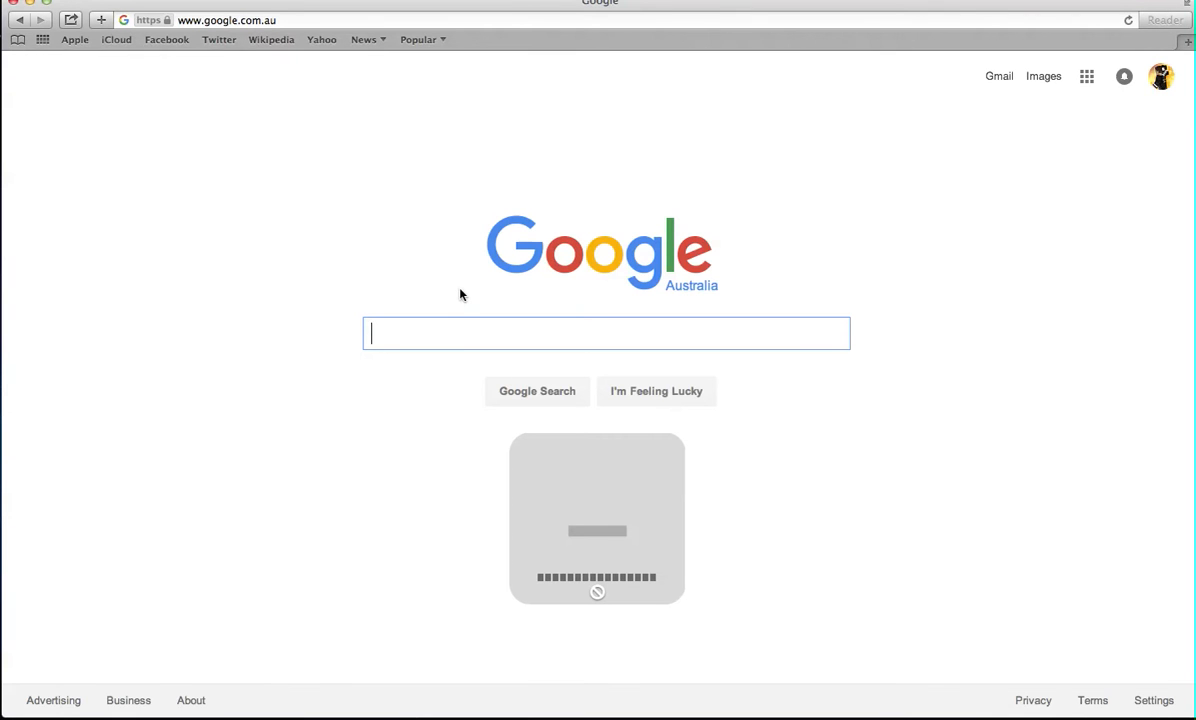
- Search Google for 'labymod minecraft 1.8.9' and open the Revozin LabyMod article
{"action": "type", "text": "LabyMod"}
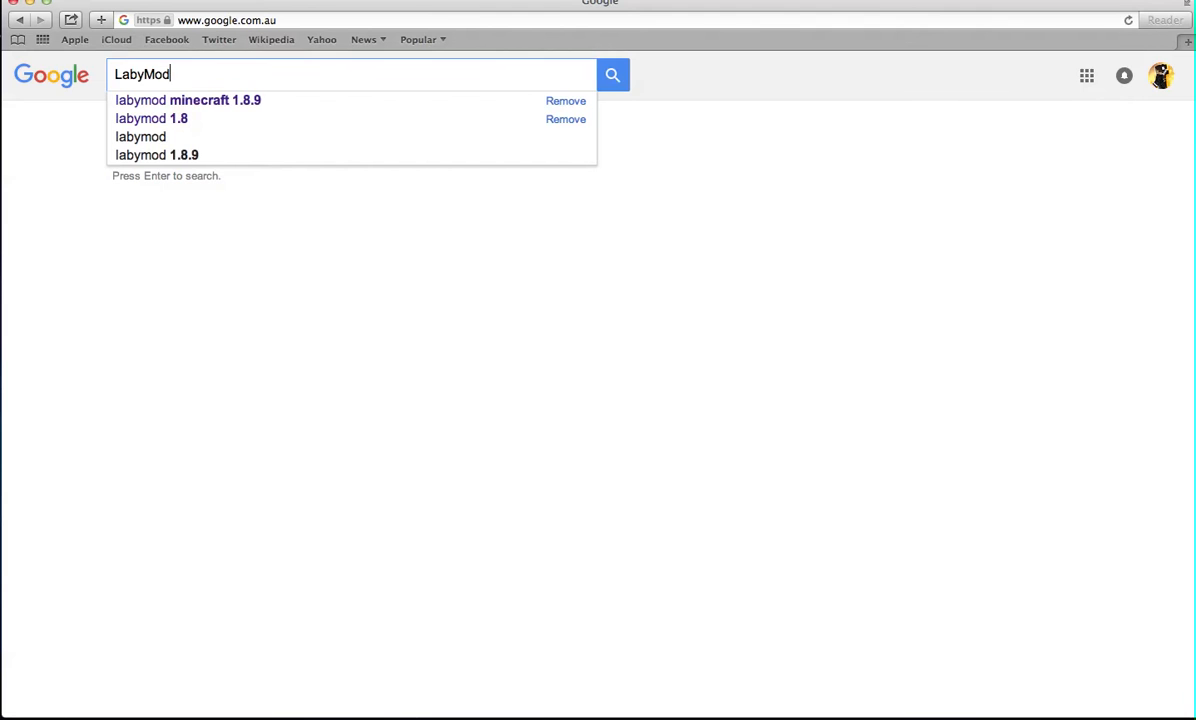
{"action": "left_click", "coordinate": [188, 100]}
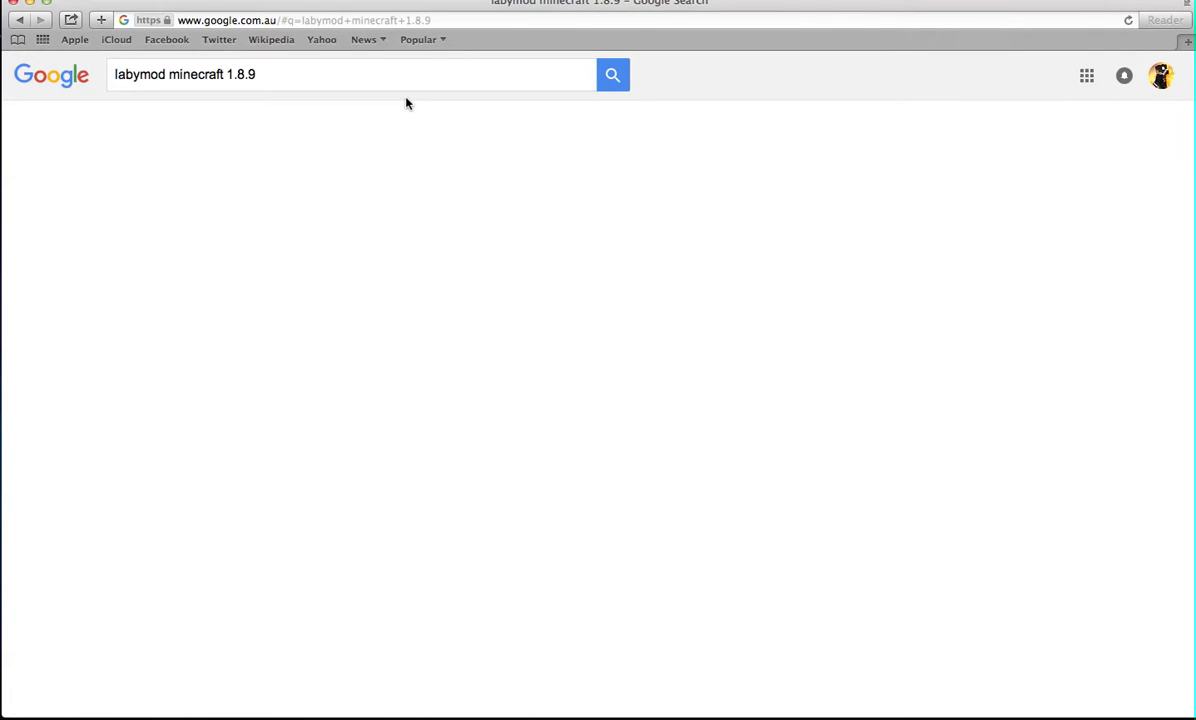
{"action": "left_click", "coordinate": [612, 74]}
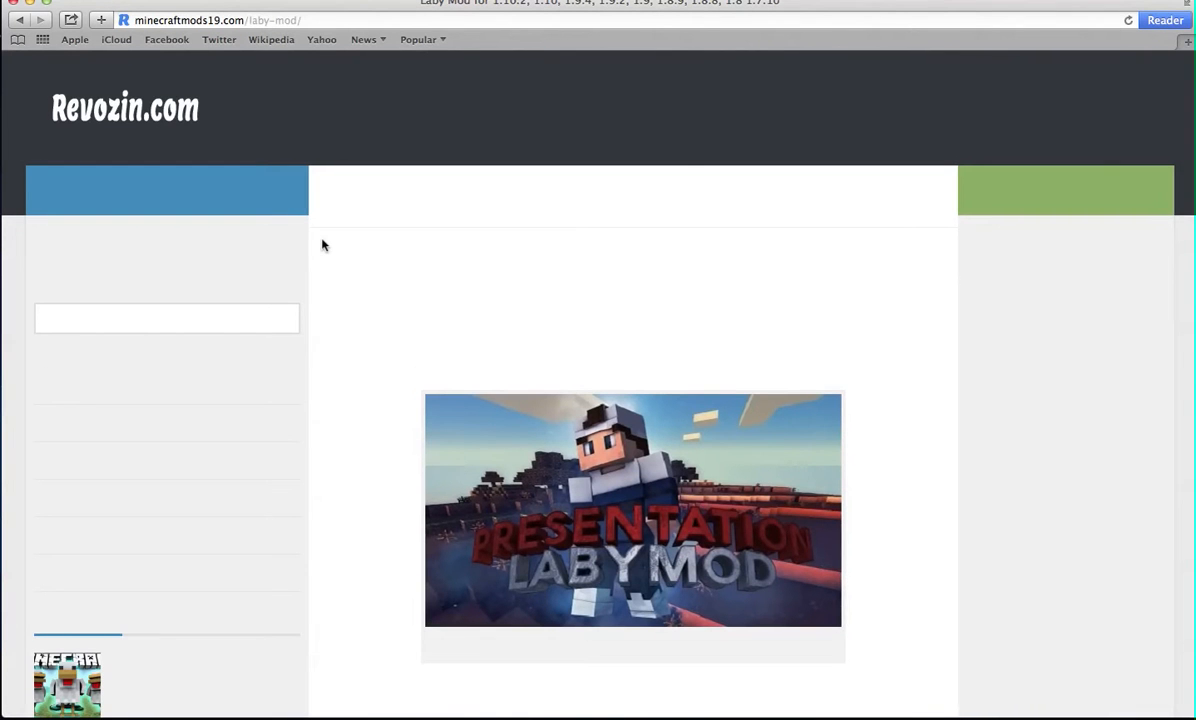
- Scroll the LabyMod article down to its MediaFire download links section
{"action": "scroll", "scroll_direction": "down", "scroll_amount": 3}
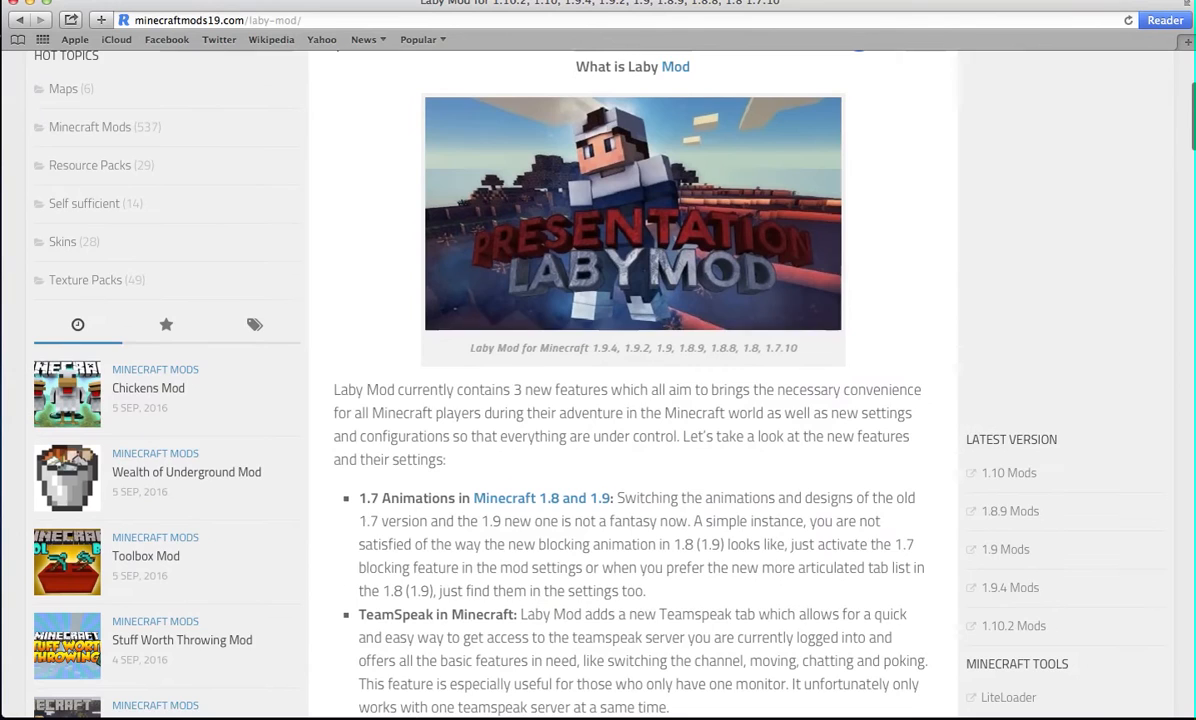
{"action": "scroll", "scroll_direction": "down", "scroll_amount": 3}
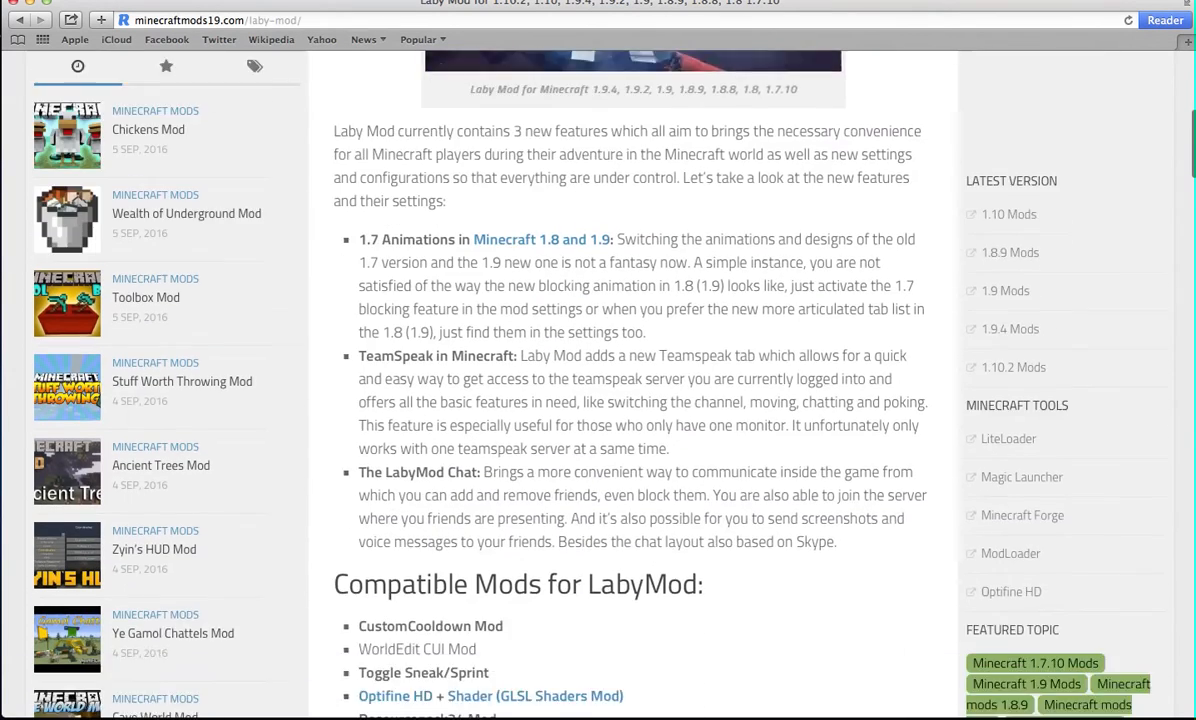
{"action": "scroll", "scroll_direction": "down", "scroll_amount": 3}
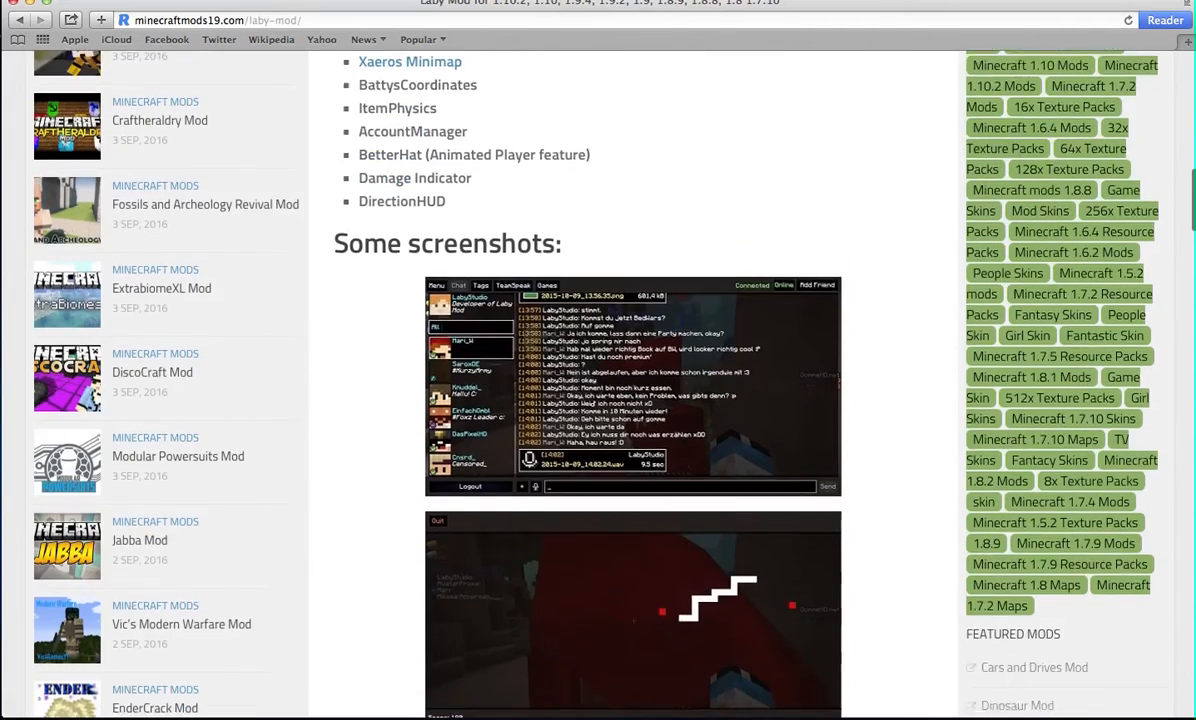
{"action": "scroll", "scroll_direction": "down", "scroll_amount": 3}
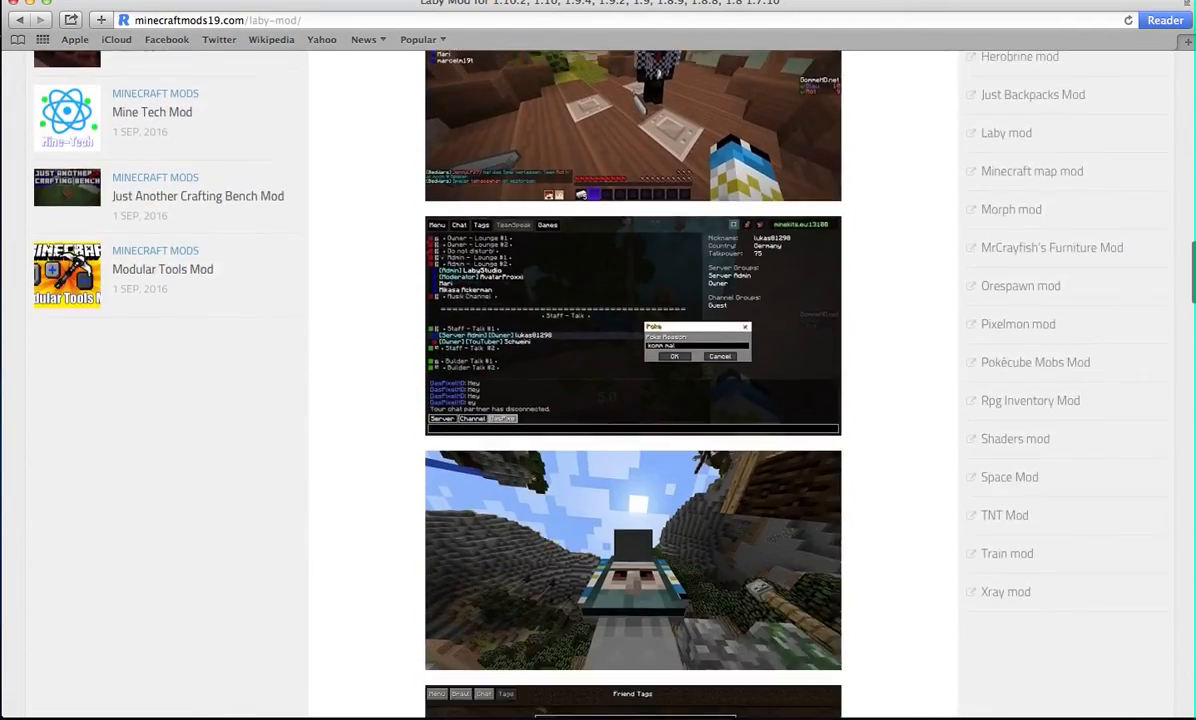
{"action": "scroll", "scroll_direction": "down", "scroll_amount": 3}
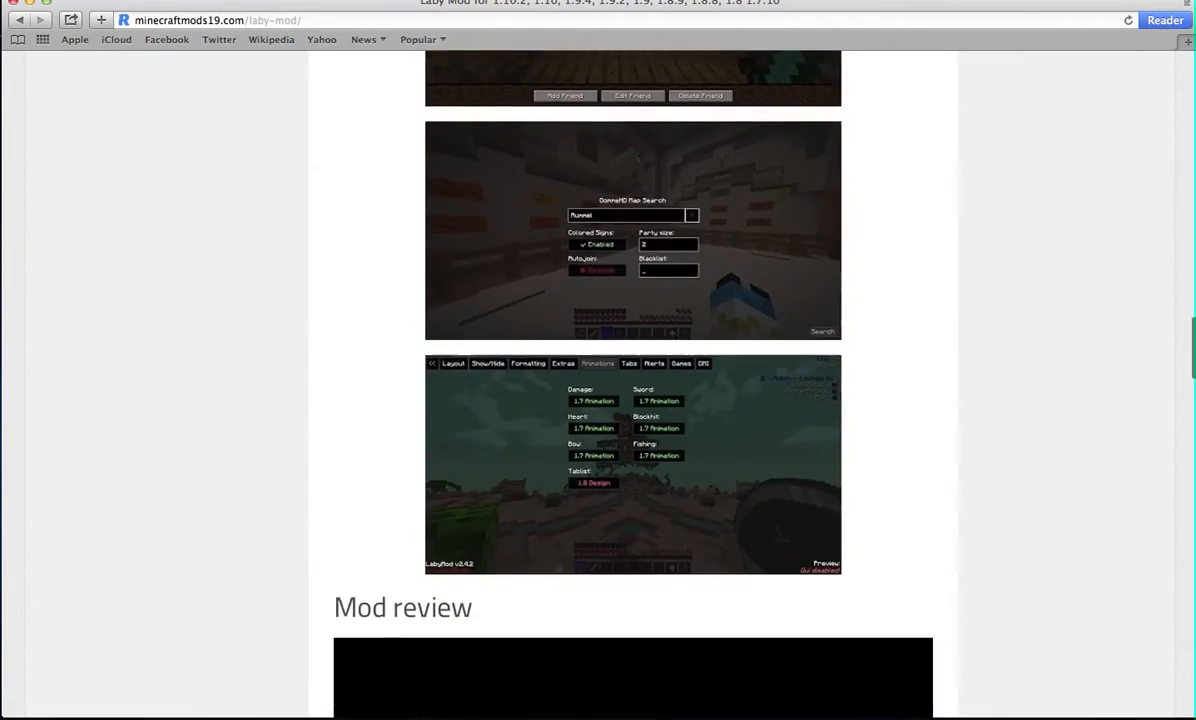
{"action": "scroll", "scroll_direction": "down", "scroll_amount": 3}
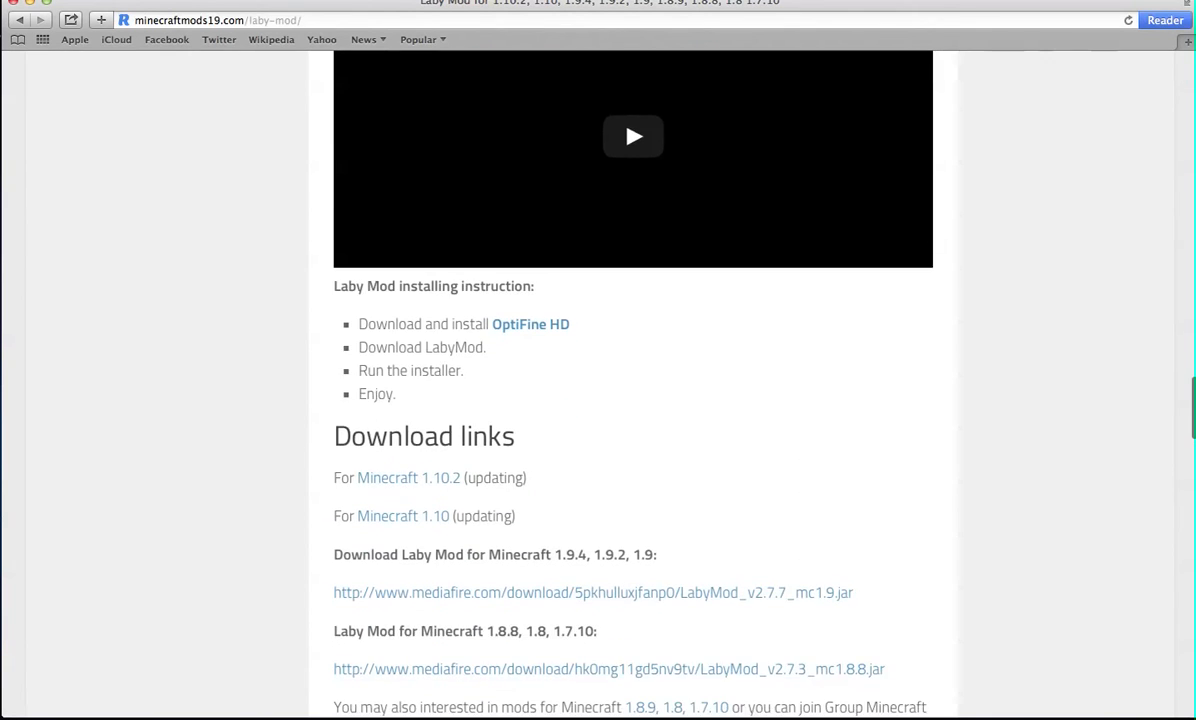
{"action": "scroll", "scroll_direction": "down", "scroll_amount": 3}
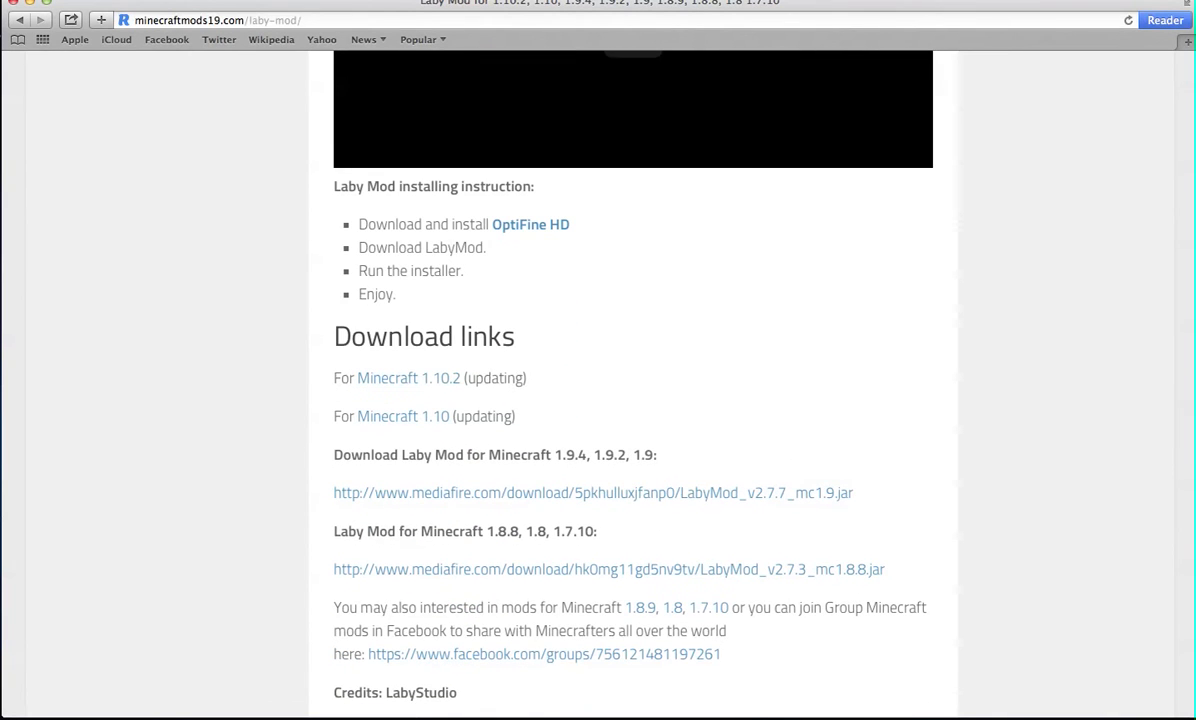
{"action": "scroll", "scroll_direction": "down", "scroll_amount": 3}
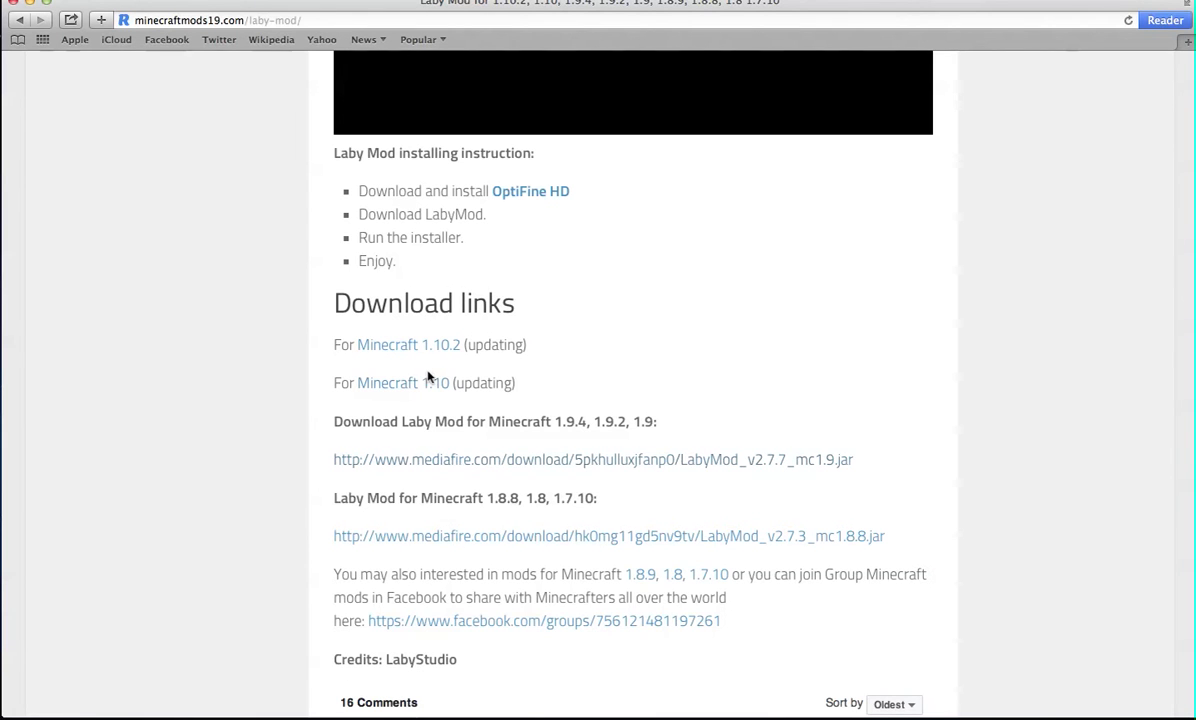
{"action": "mouse_move", "coordinate": [510, 444]}
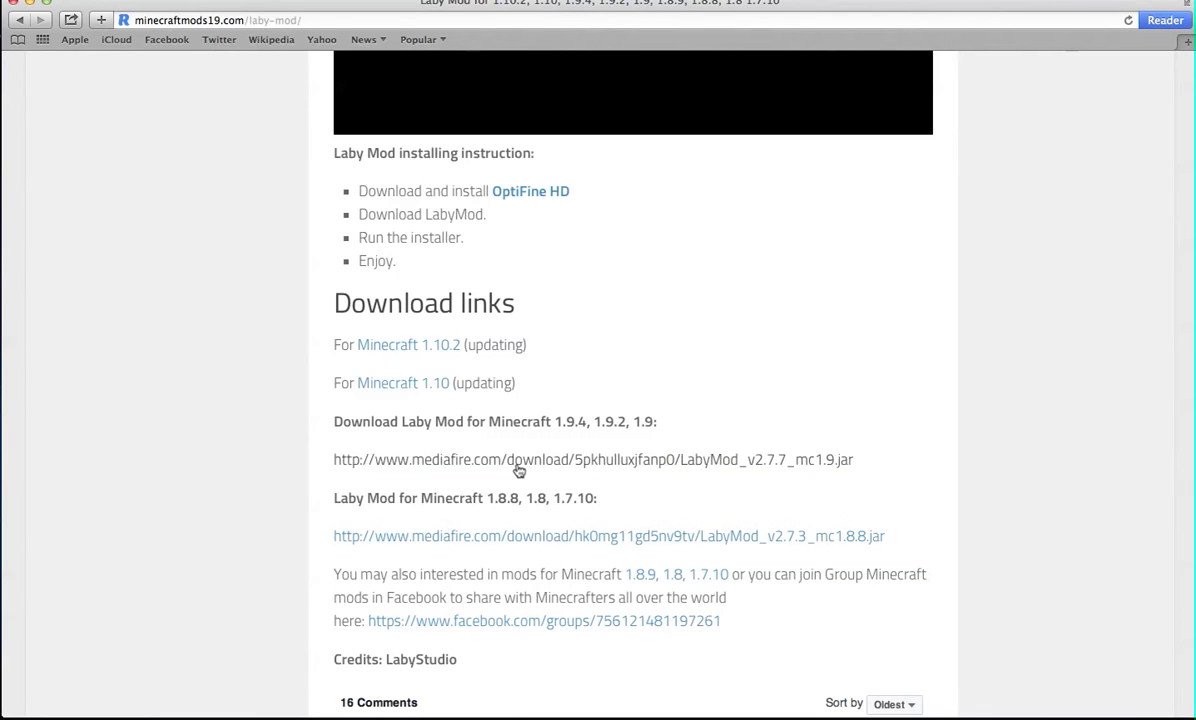
- Download LabyMod_v2.7.7_mc1.9.jar from the MediaFire link for Minecraft 1.9
{"action": "left_click", "coordinate": [592, 458]}
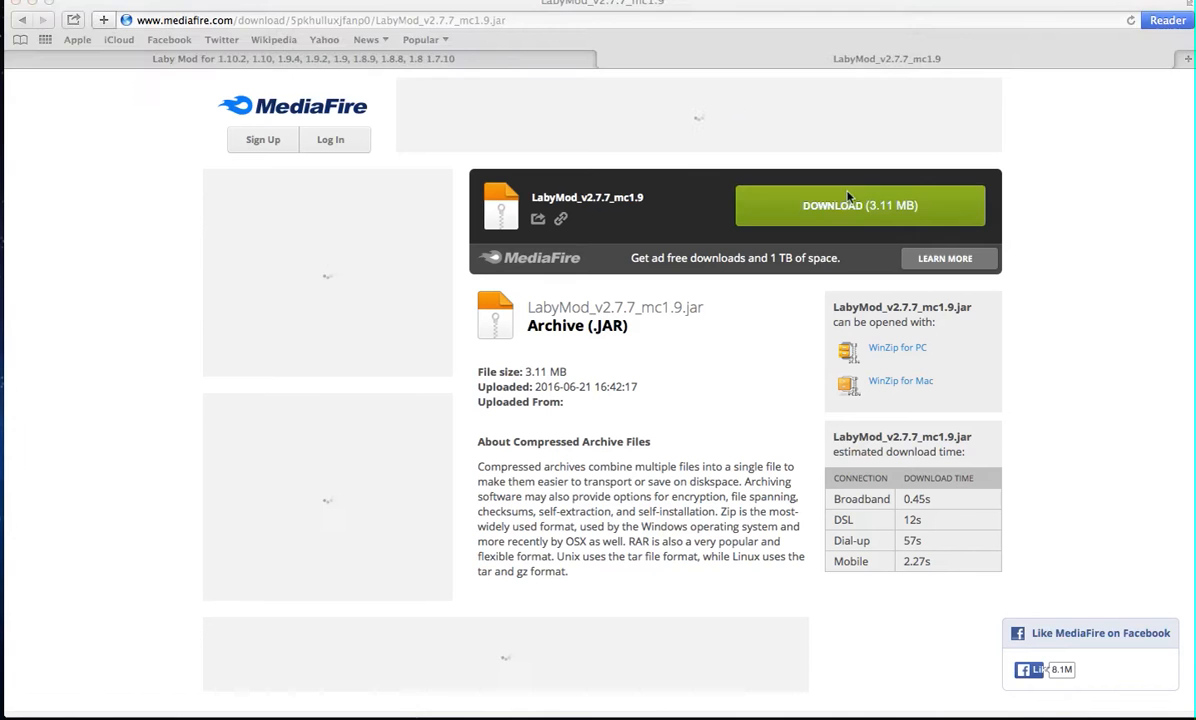
{"action": "left_click", "coordinate": [860, 204]}
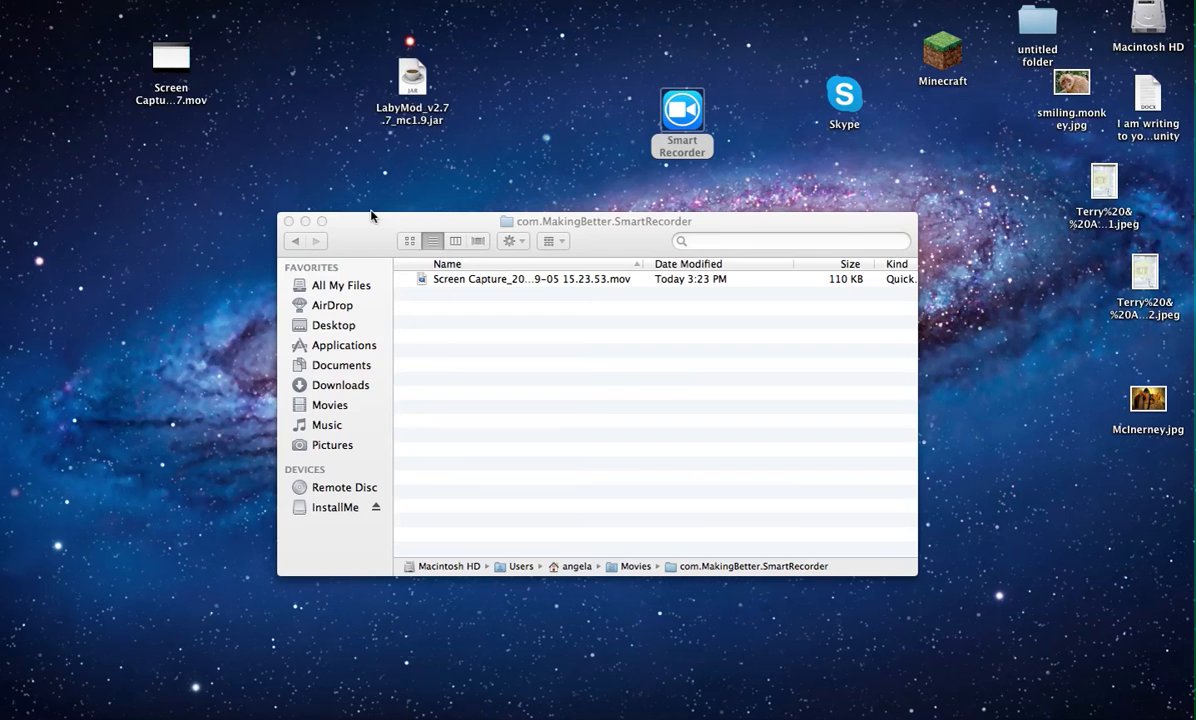
- Close the Finder window and move the LabyMod jar to a new desktop spot
{"action": "left_click", "coordinate": [288, 220]}
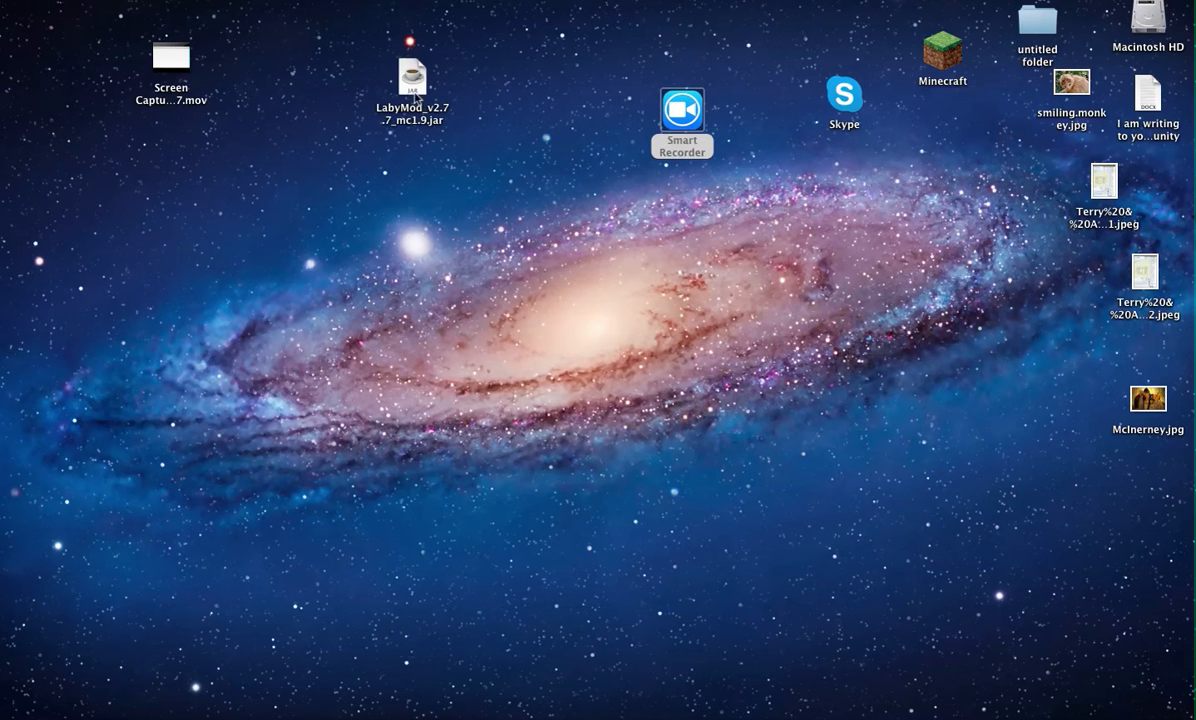
{"action": "left_click_drag", "start_coordinate": [412, 84], "coordinate": [566, 76]}
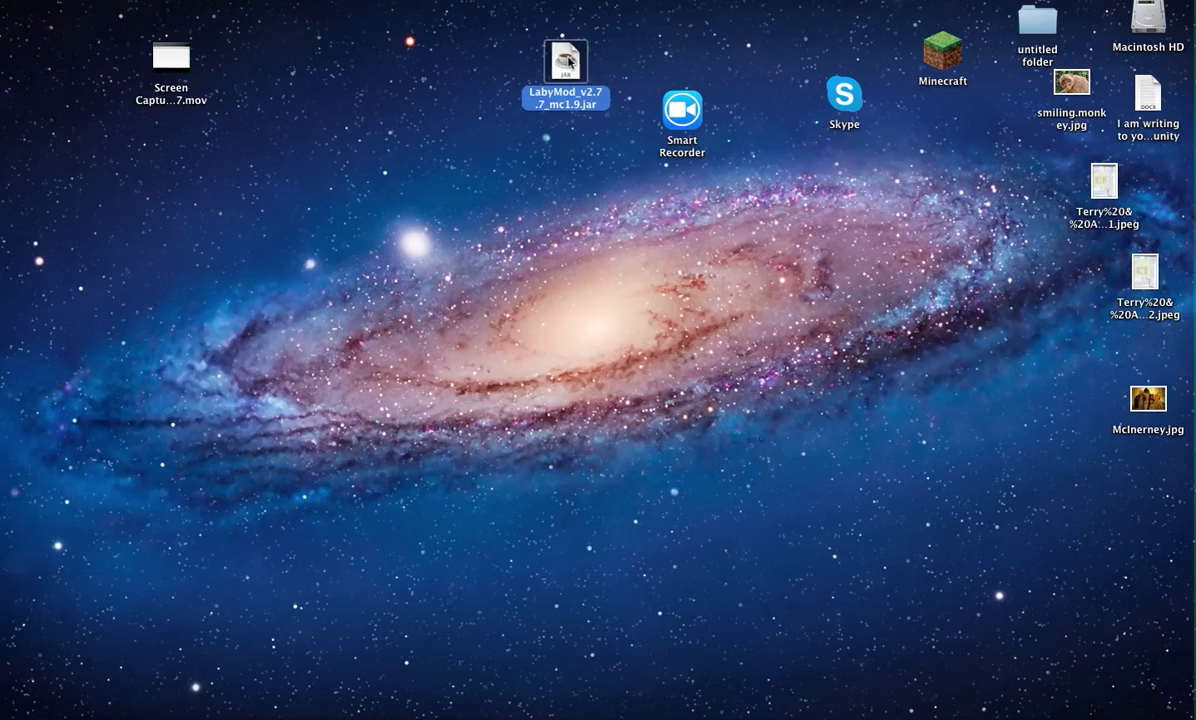
- Launch the LabyMod v2.7.7 installer from the jar on the desktop
{"action": "double_click", "coordinate": [566, 62]}
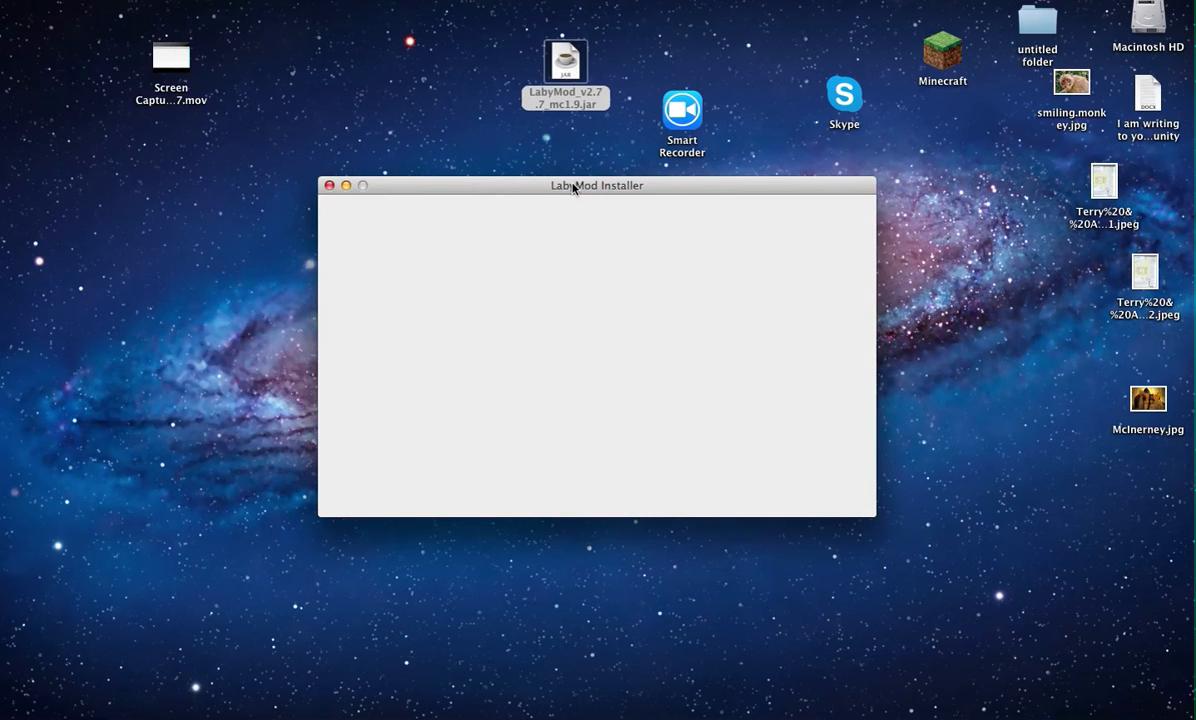
{"action": "mouse_move", "coordinate": [572, 190]}
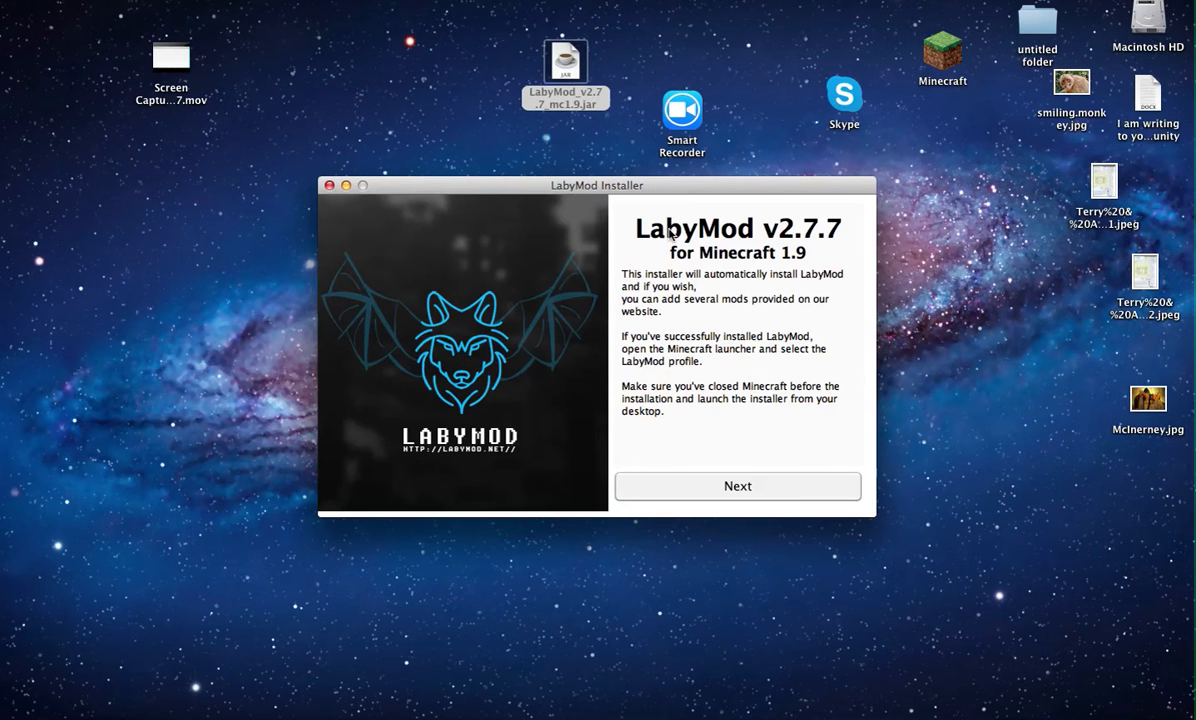
{"action": "mouse_move", "coordinate": [702, 480]}
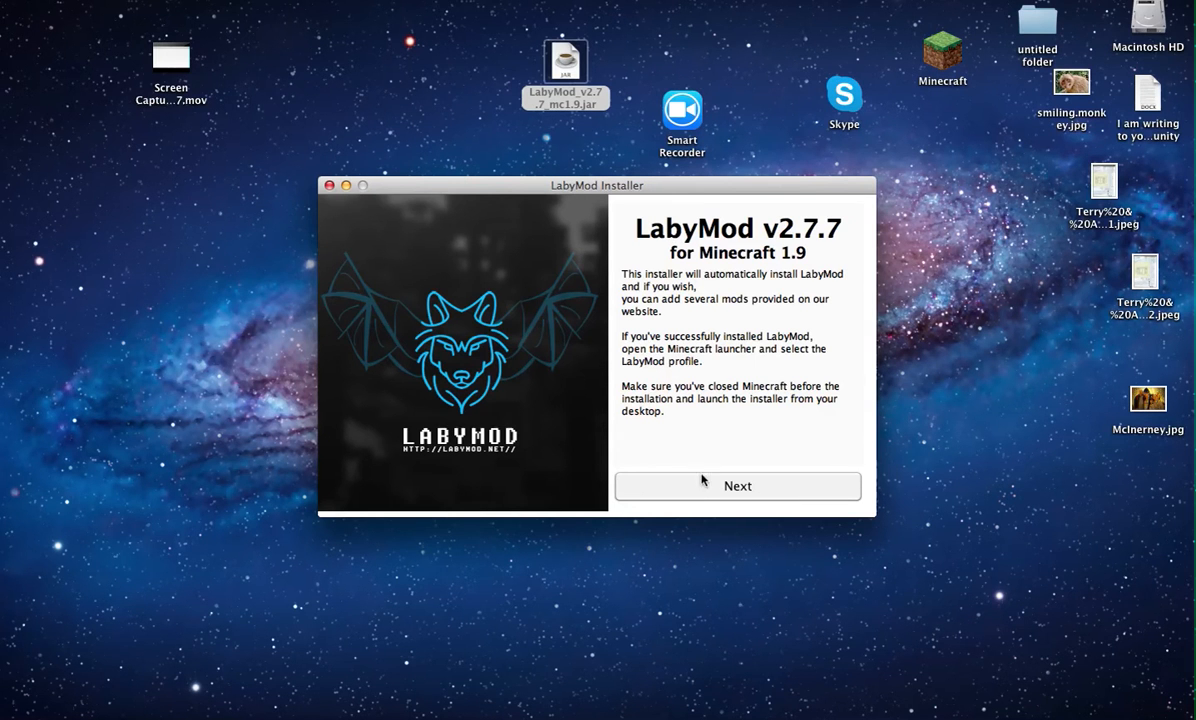
- Add Damage Indicator and ItemPhysics alongside OptiFine and run the LabyMod install
{"action": "left_click", "coordinate": [736, 486]}
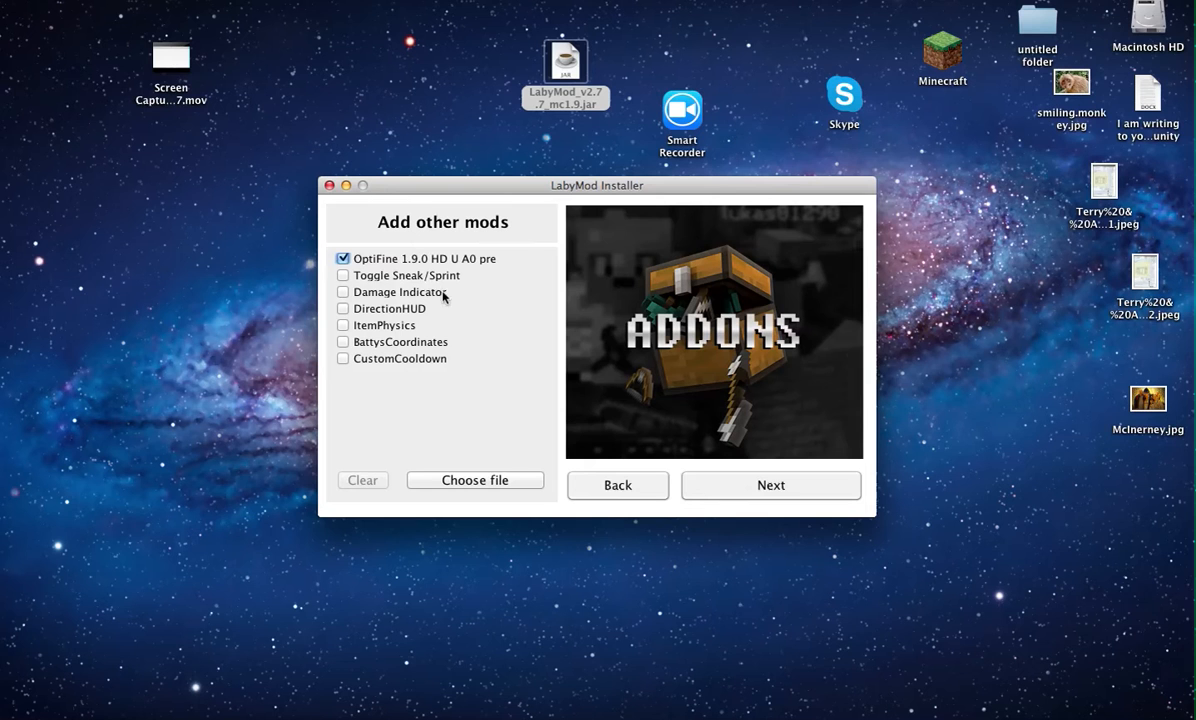
{"action": "mouse_move", "coordinate": [458, 252]}
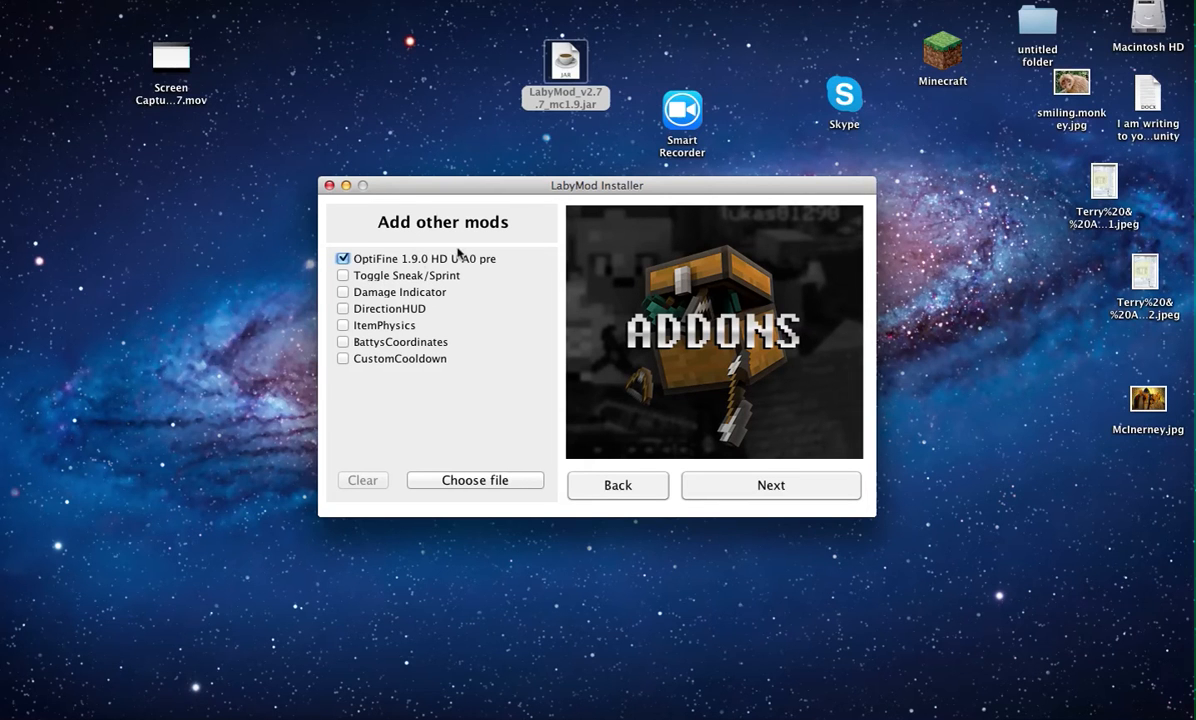
{"action": "mouse_move", "coordinate": [428, 392]}
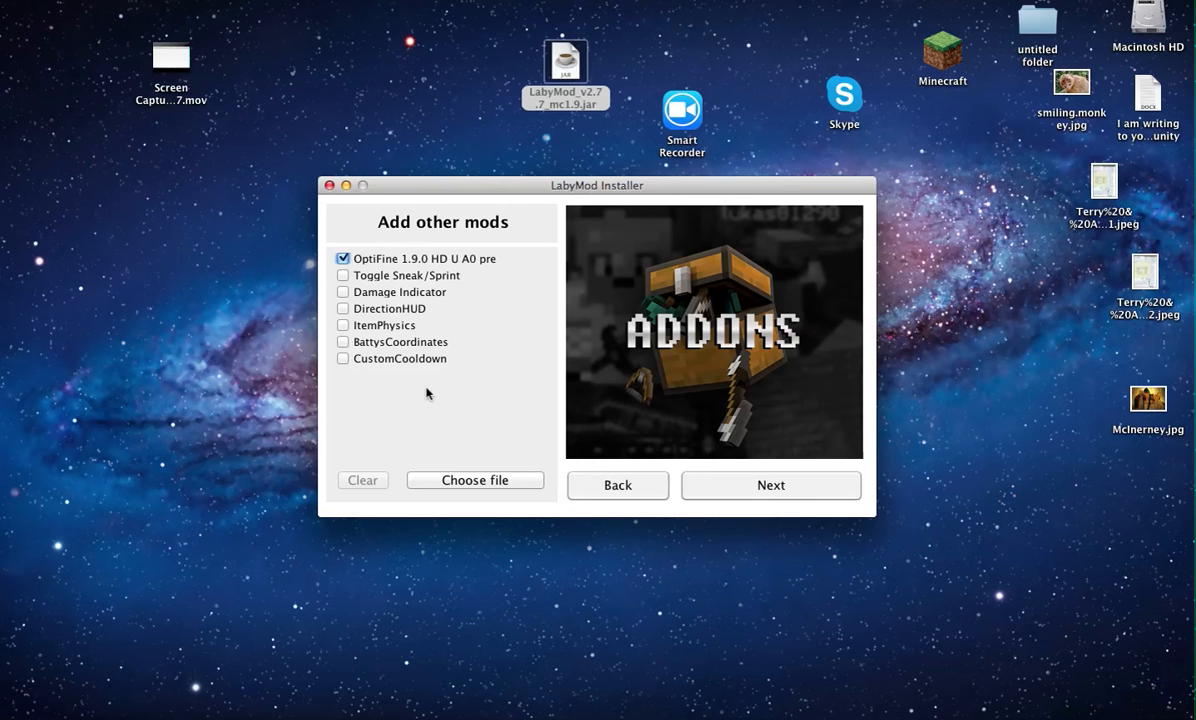
{"action": "mouse_move", "coordinate": [336, 300]}
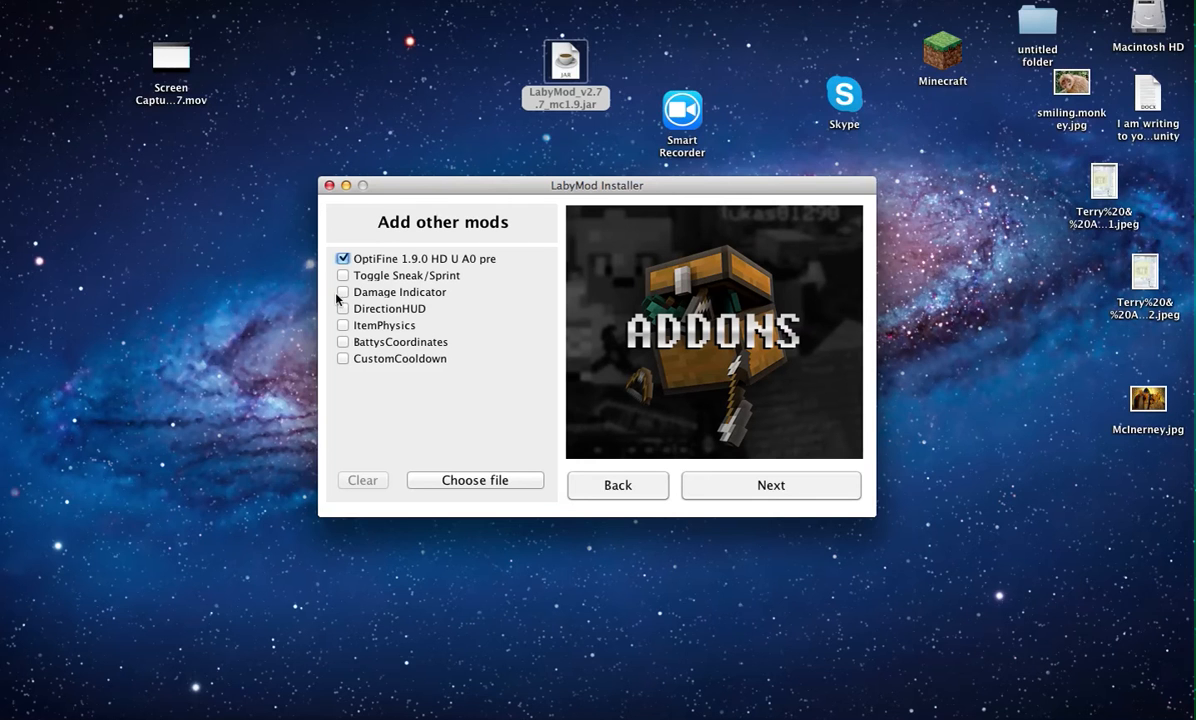
{"action": "left_click", "coordinate": [342, 292]}
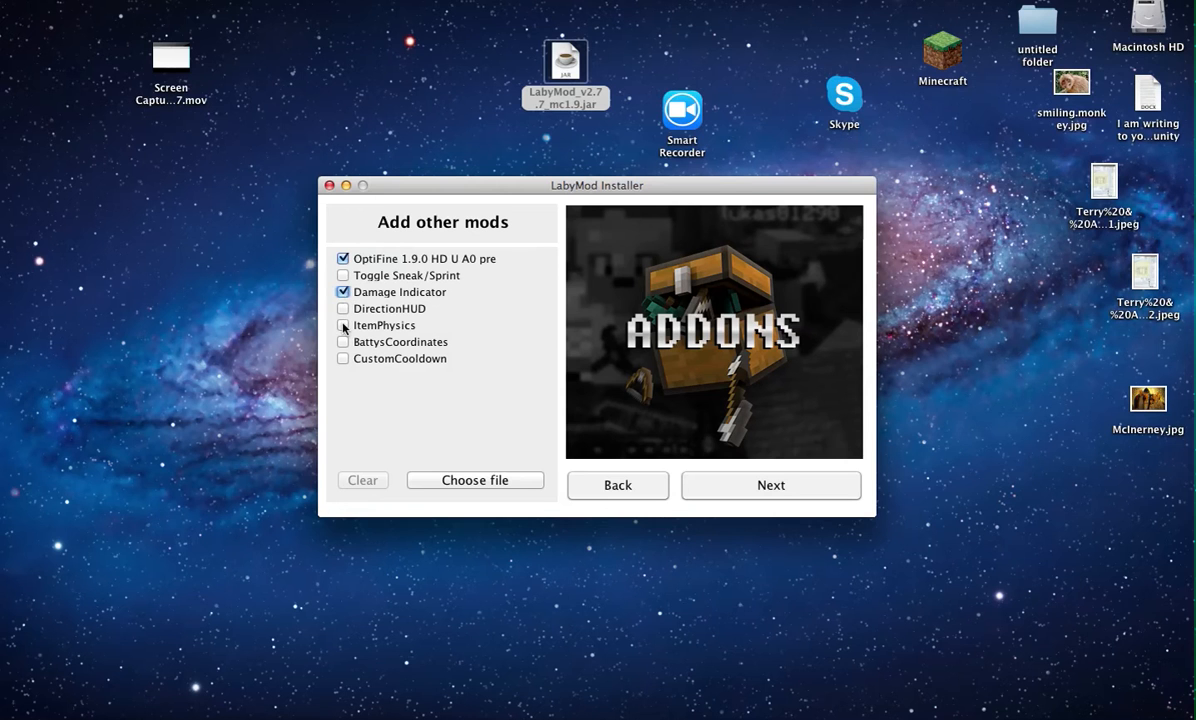
{"action": "left_click", "coordinate": [342, 324]}
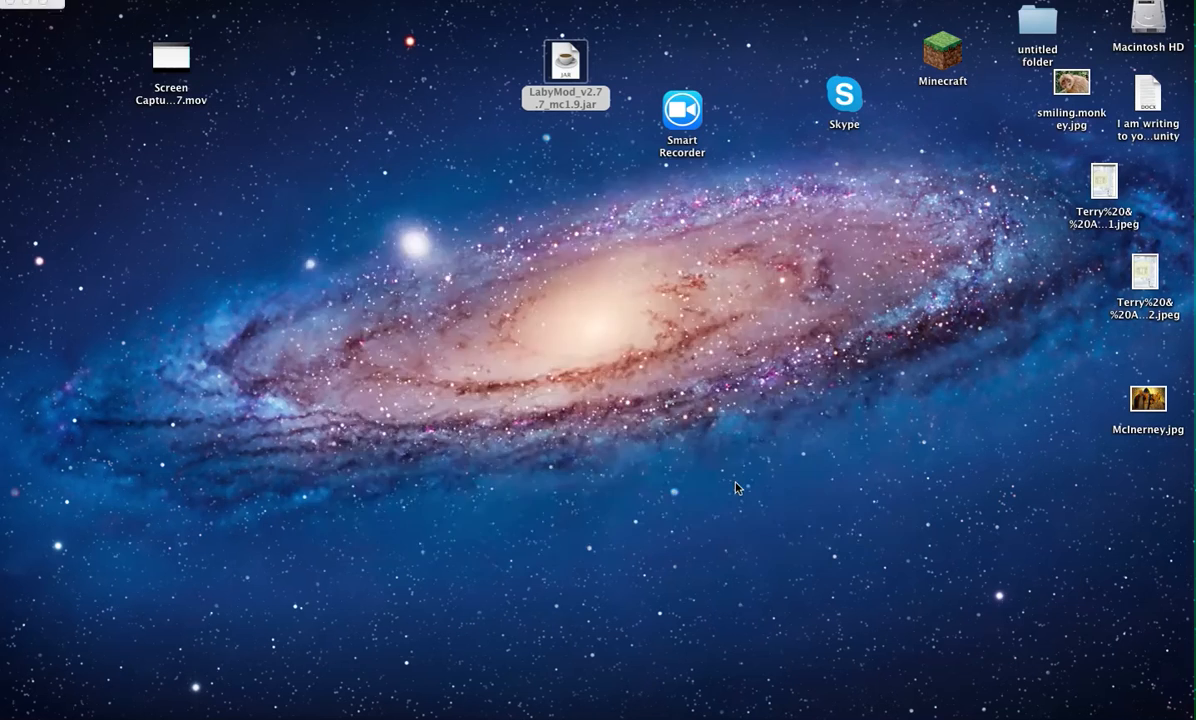
{"action": "mouse_move", "coordinate": [748, 492]}
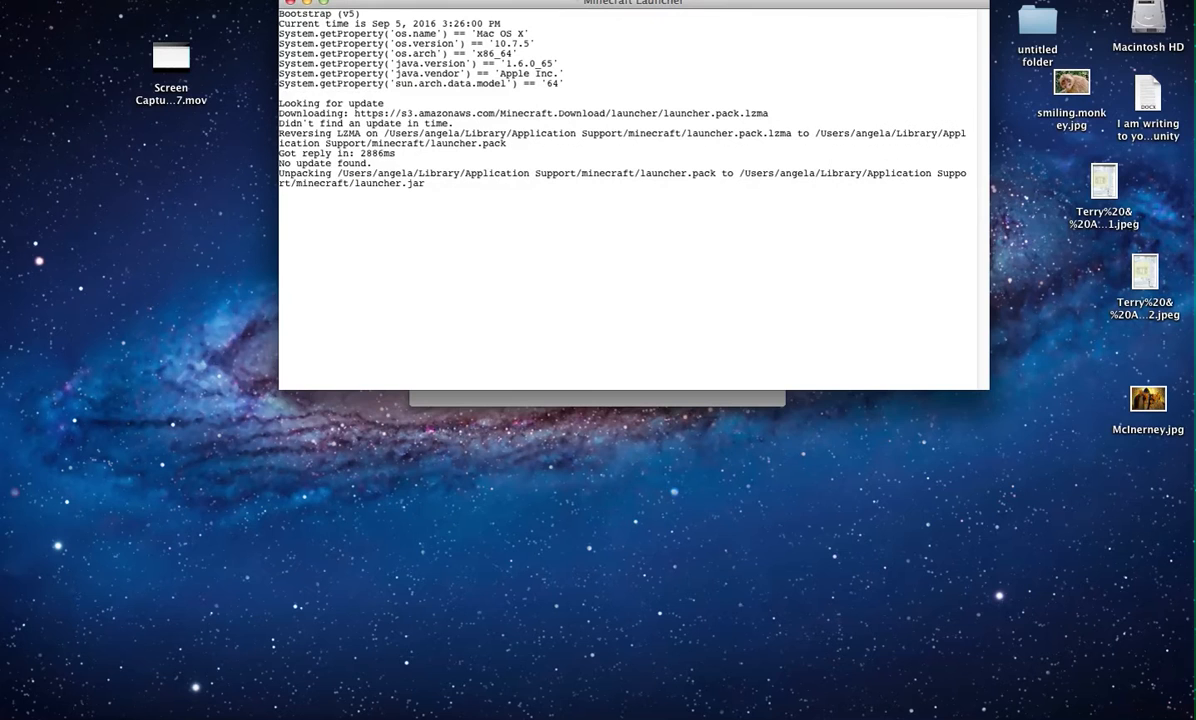
{"action": "mouse_move", "coordinate": [496, 8]}
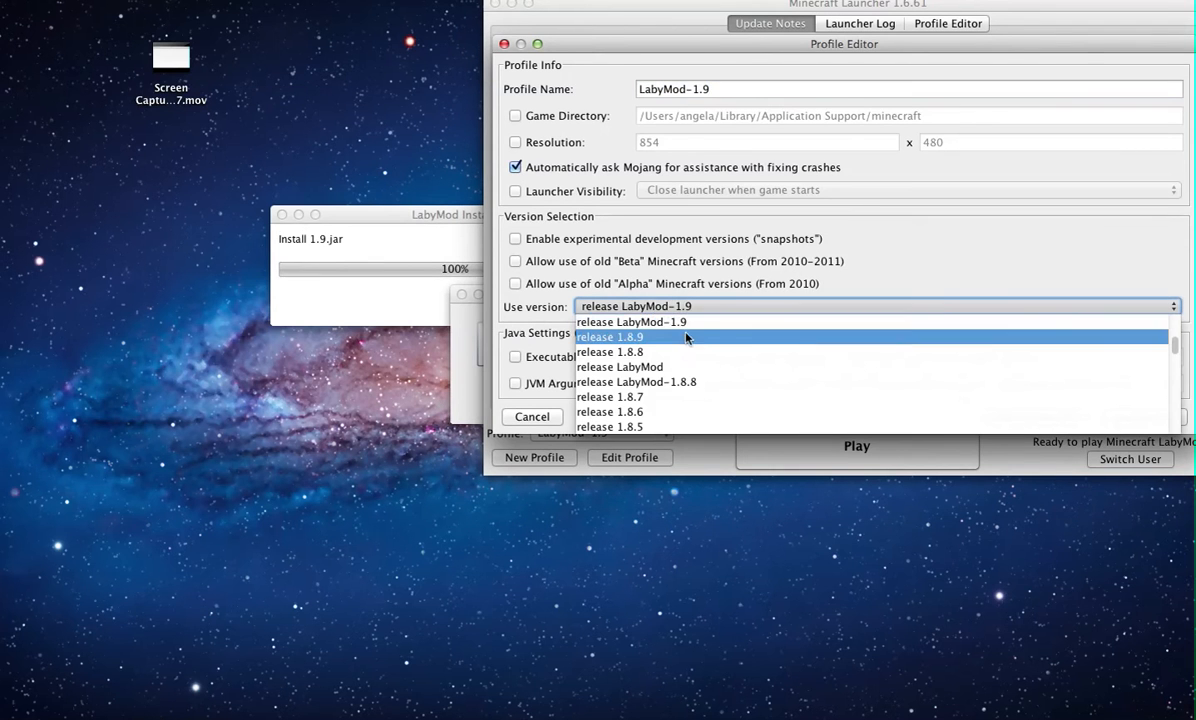
{"action": "mouse_move", "coordinate": [1018, 320]}
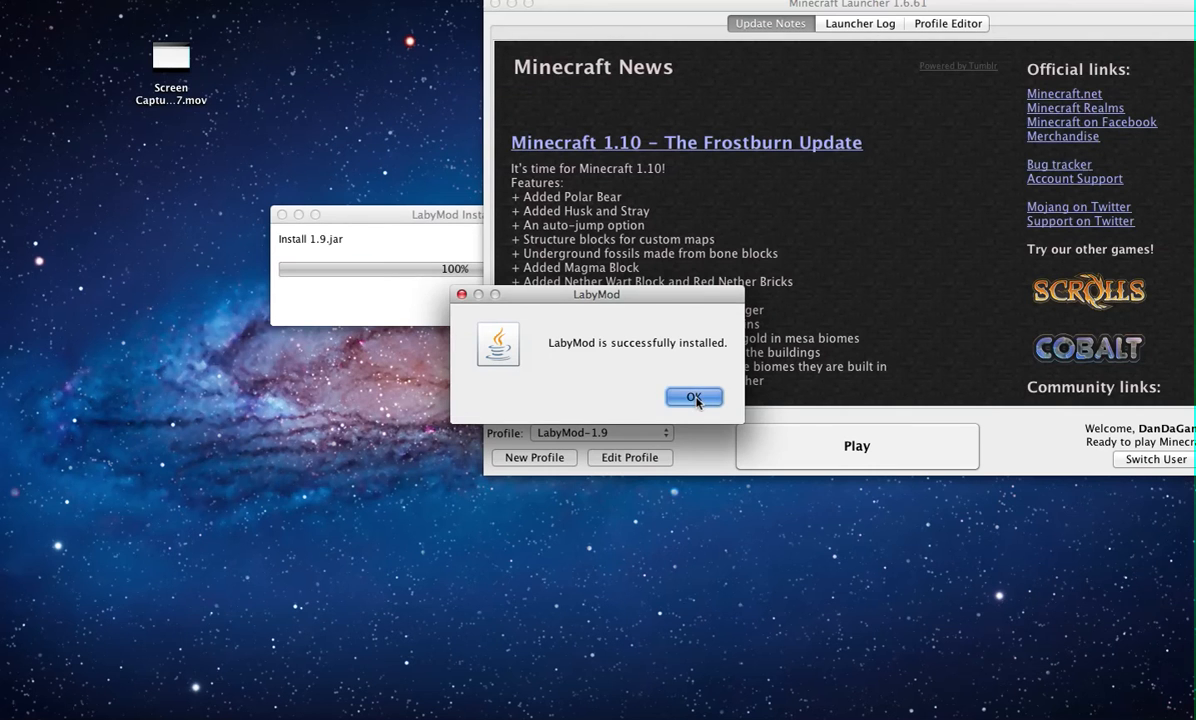
- Dismiss the LabyMod success message and relaunch Minecraft Launcher from the desktop
{"action": "left_click", "coordinate": [694, 396]}
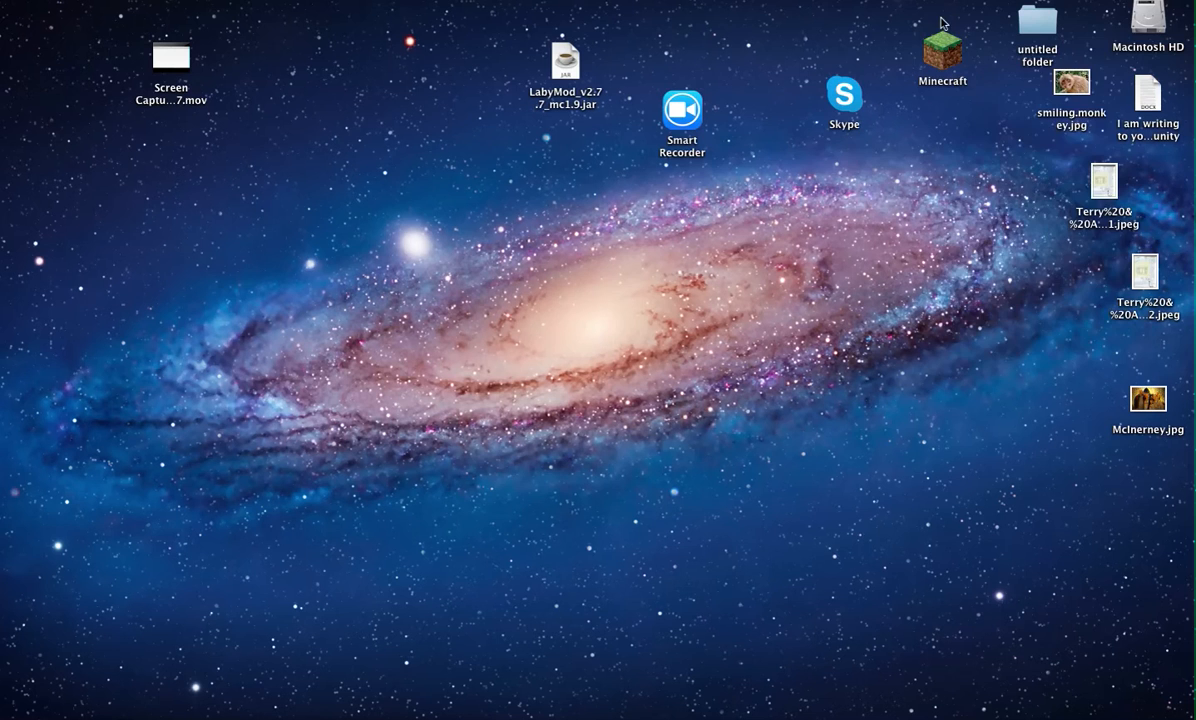
{"action": "left_click", "coordinate": [940, 48]}
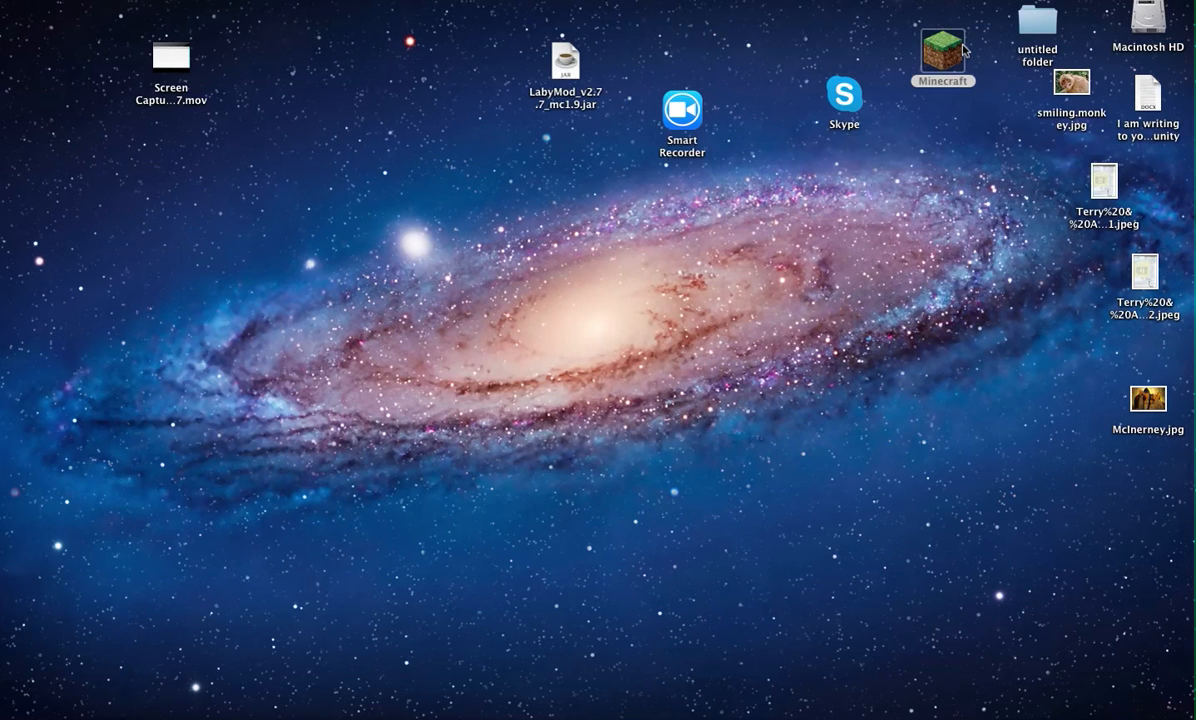
{"action": "double_click", "coordinate": [940, 40]}
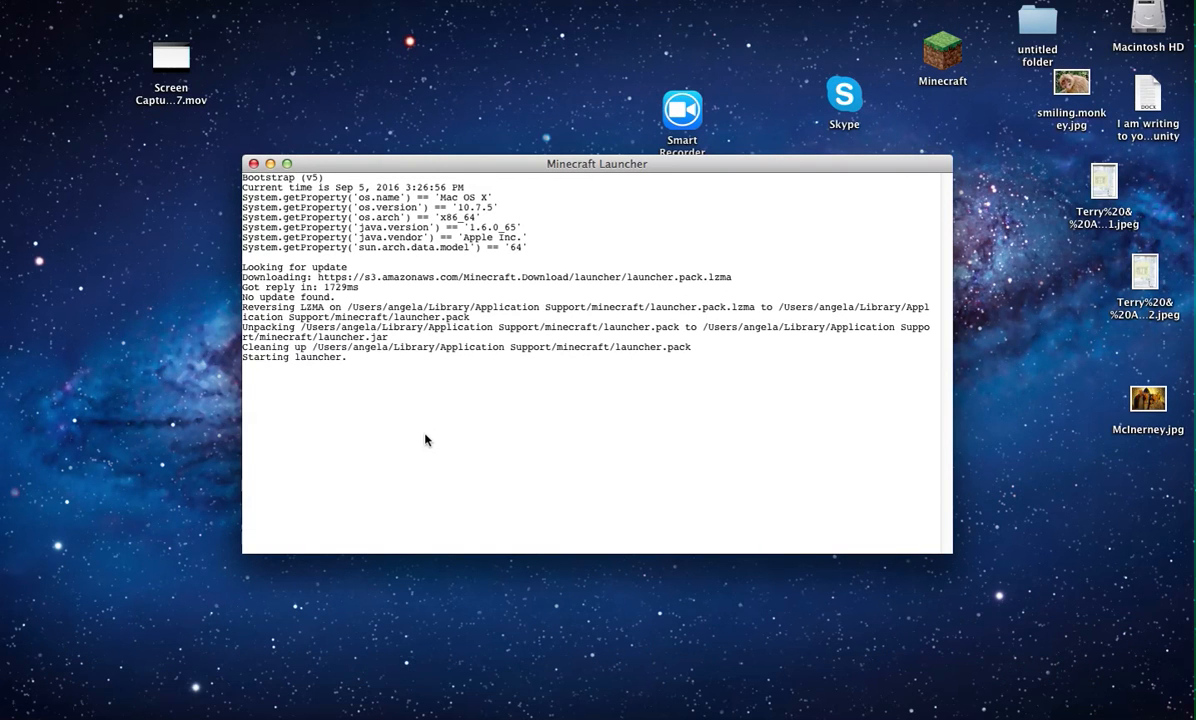
{"action": "mouse_move", "coordinate": [566, 78]}
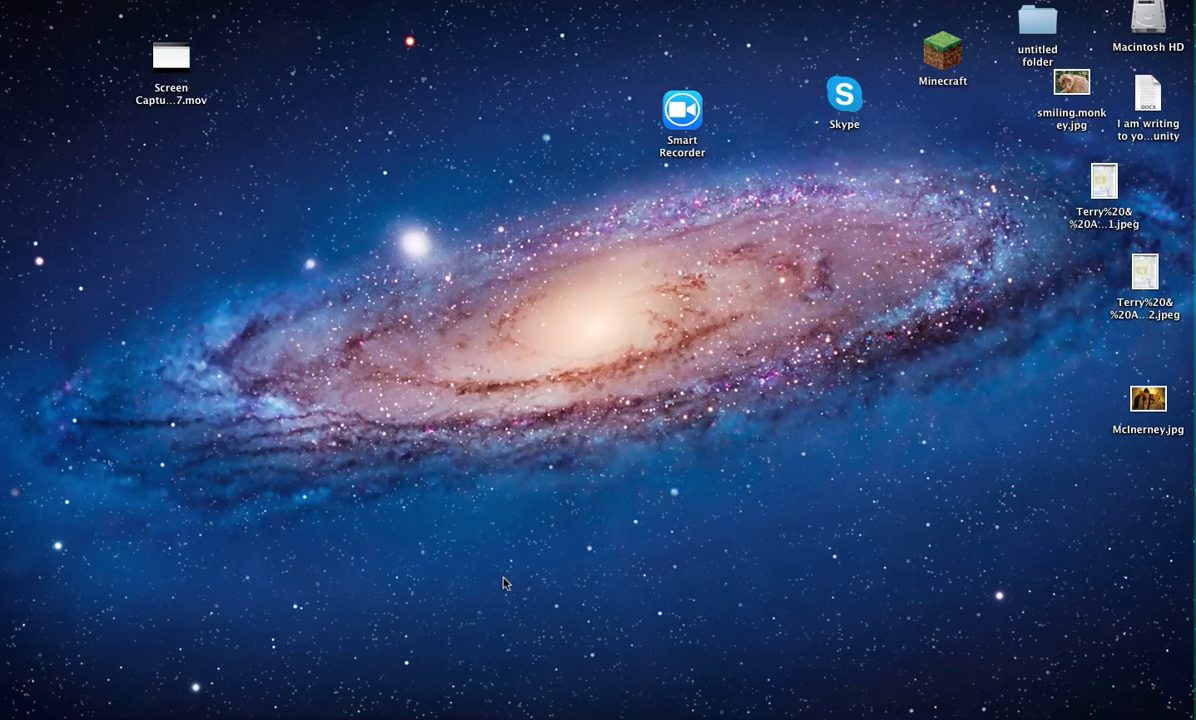
- Start Minecraft 1.9 with LabyMod and go to the Singleplayer world list
{"action": "double_click", "coordinate": [940, 50]}
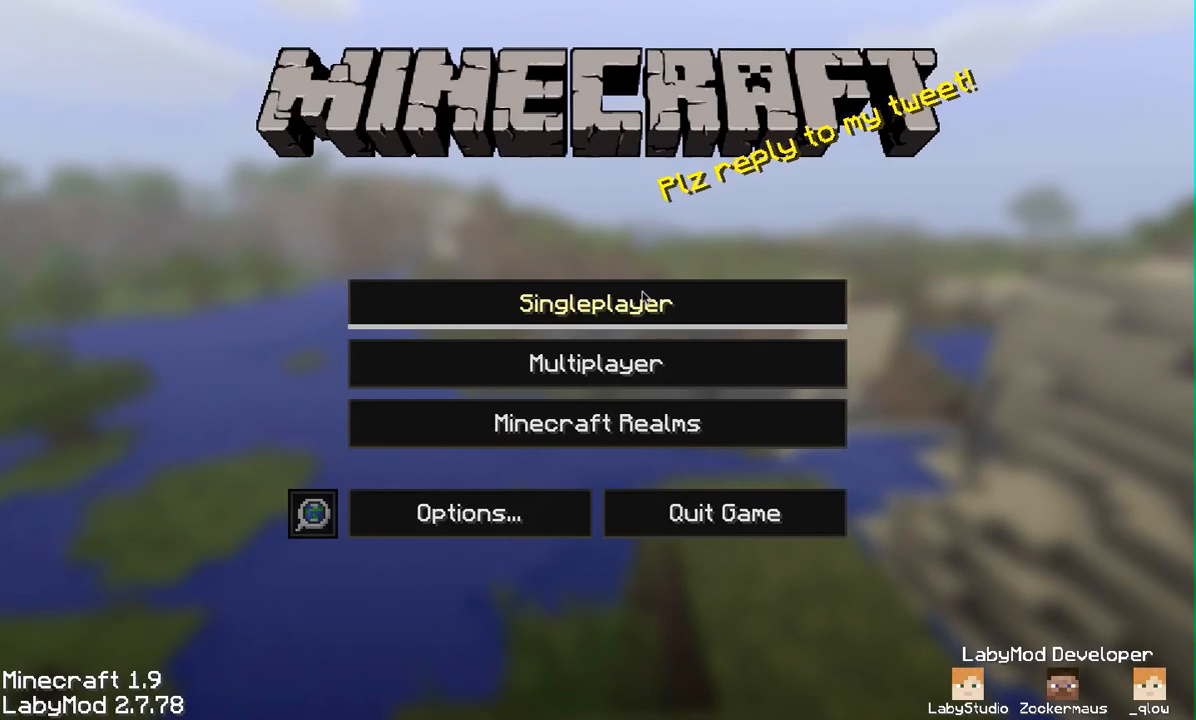
{"action": "left_click", "coordinate": [596, 304]}
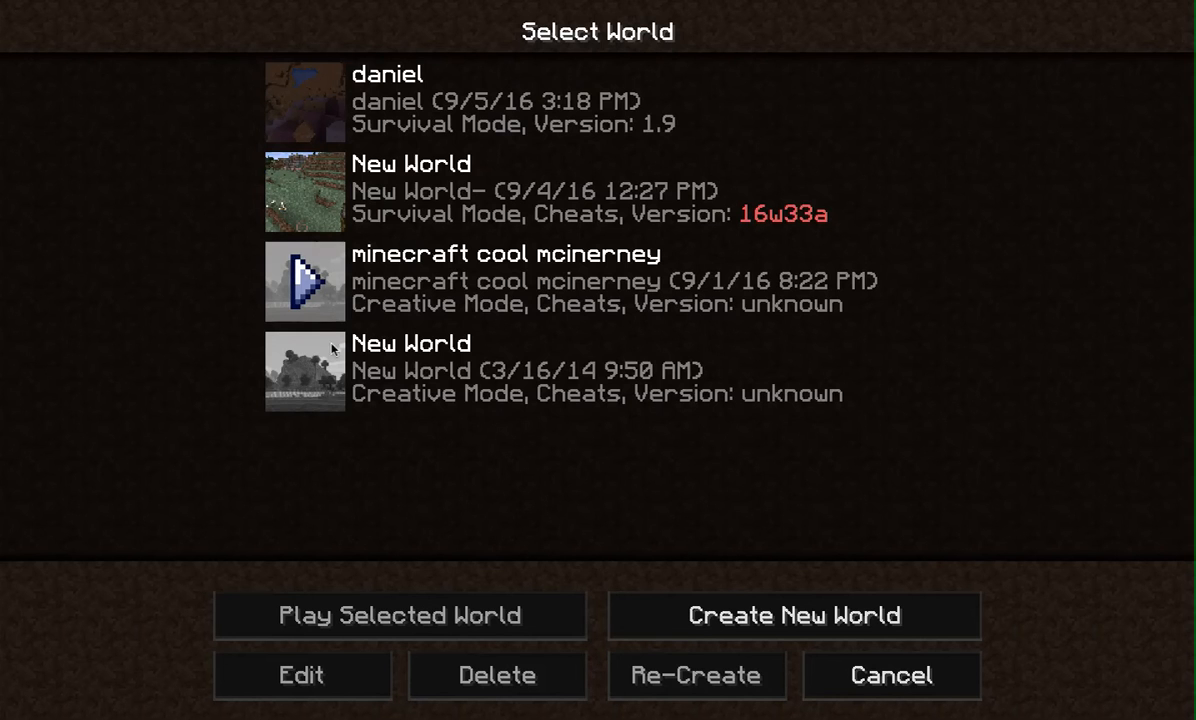
- Load a saved singleplayer world and begin playing with the LabyMod overlay
{"action": "left_click", "coordinate": [400, 616]}
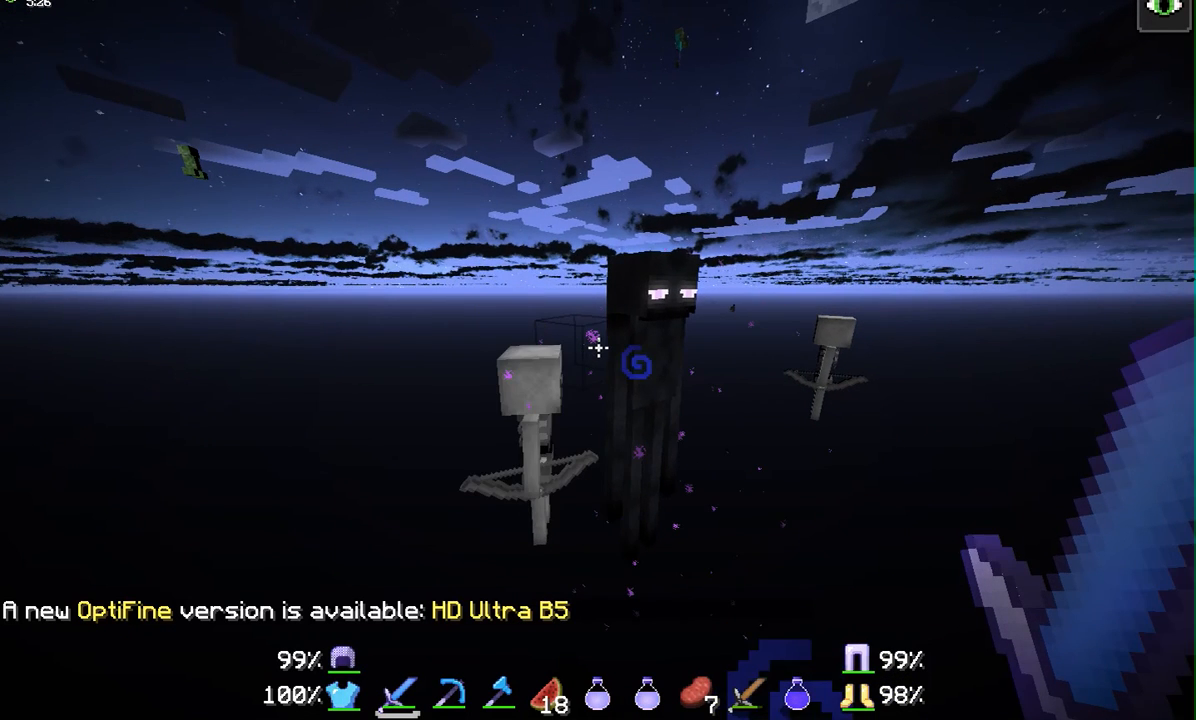
- Drop the held sword so it lies flat, then bring up the creative item inventory
{"action": "key", "text": "e"}
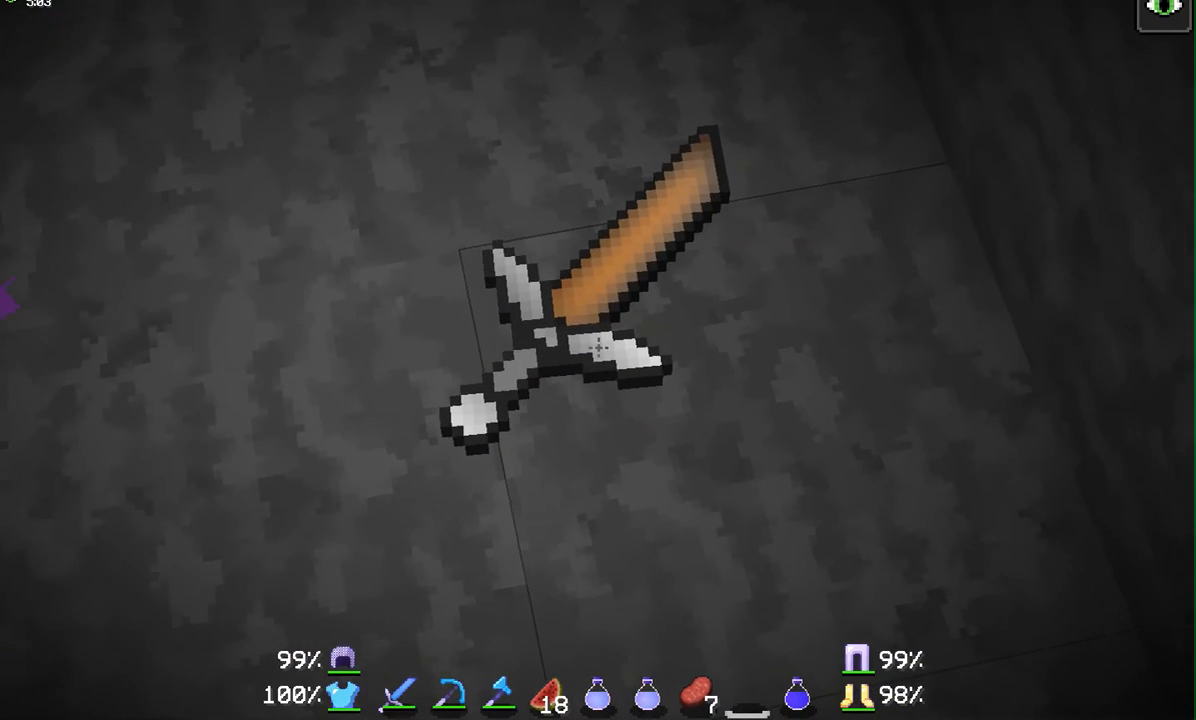
{"action": "key", "text": "e"}
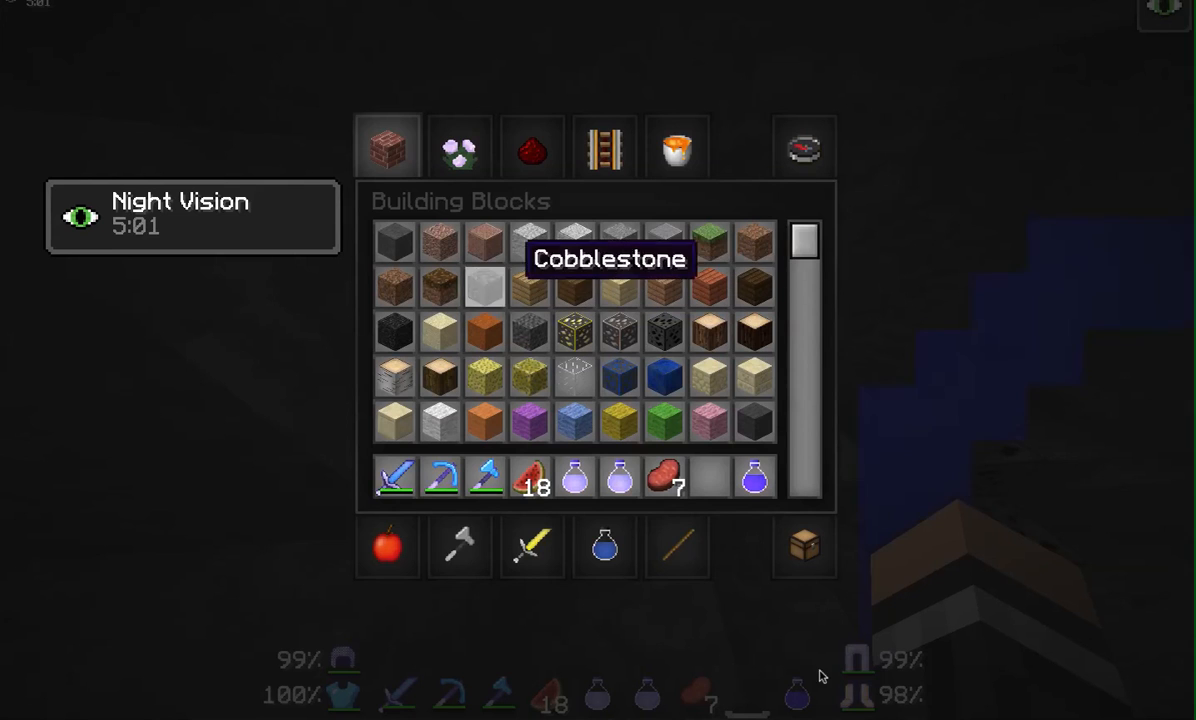